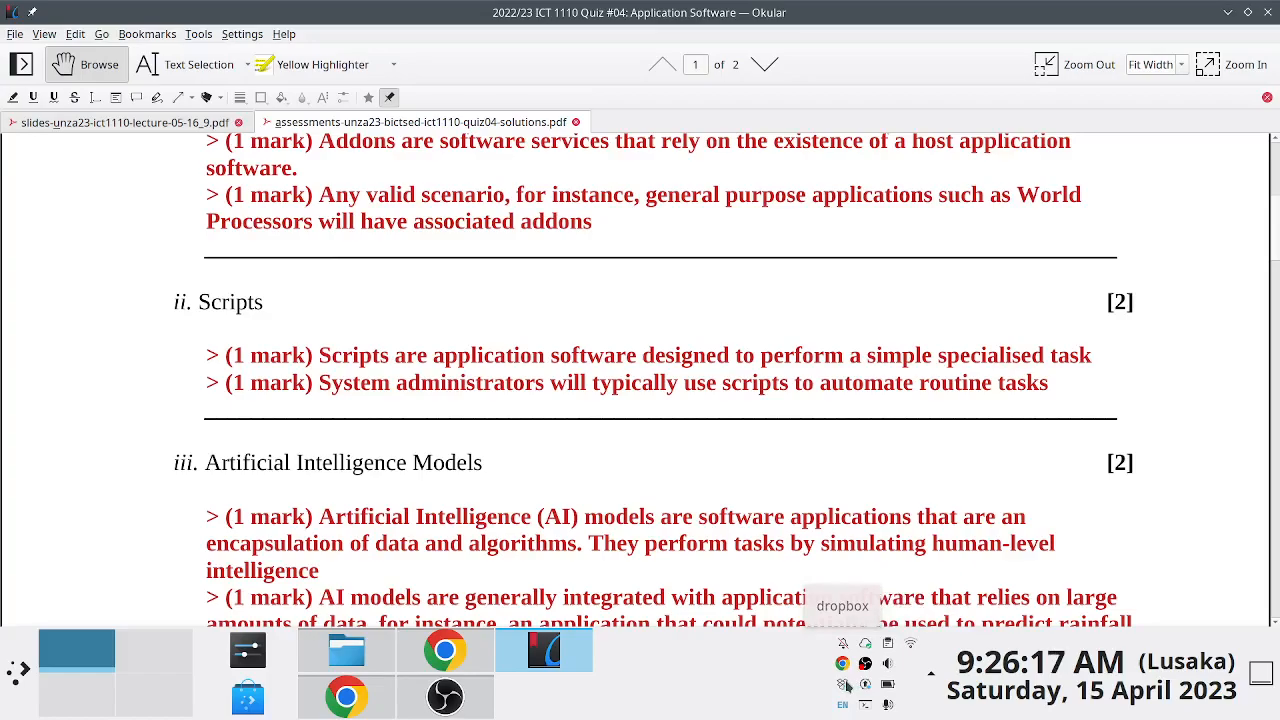
Drop down the Yakuake terminal over the Okular quiz solutions document
left_click(842, 662)
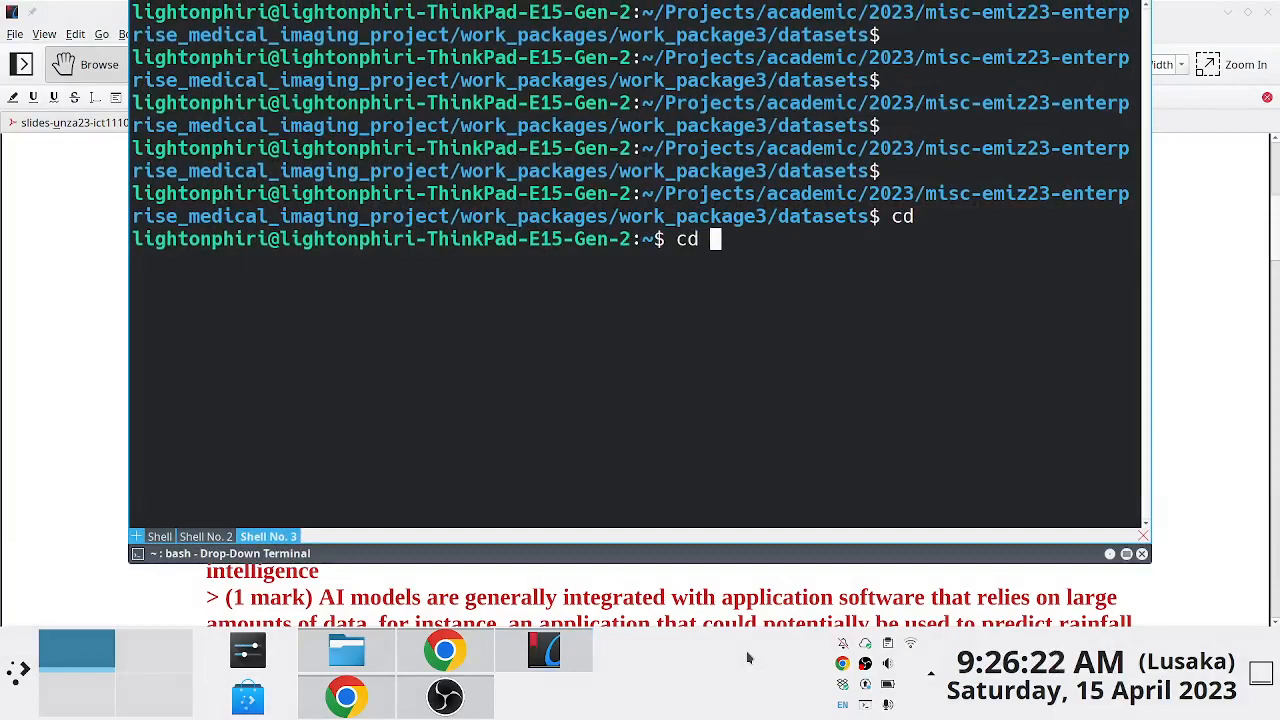
Print the Dropbox folder path, abandon the du command, and open ict1110_dropbox.sh in vi
type("Dropbox/")
type("du -h")
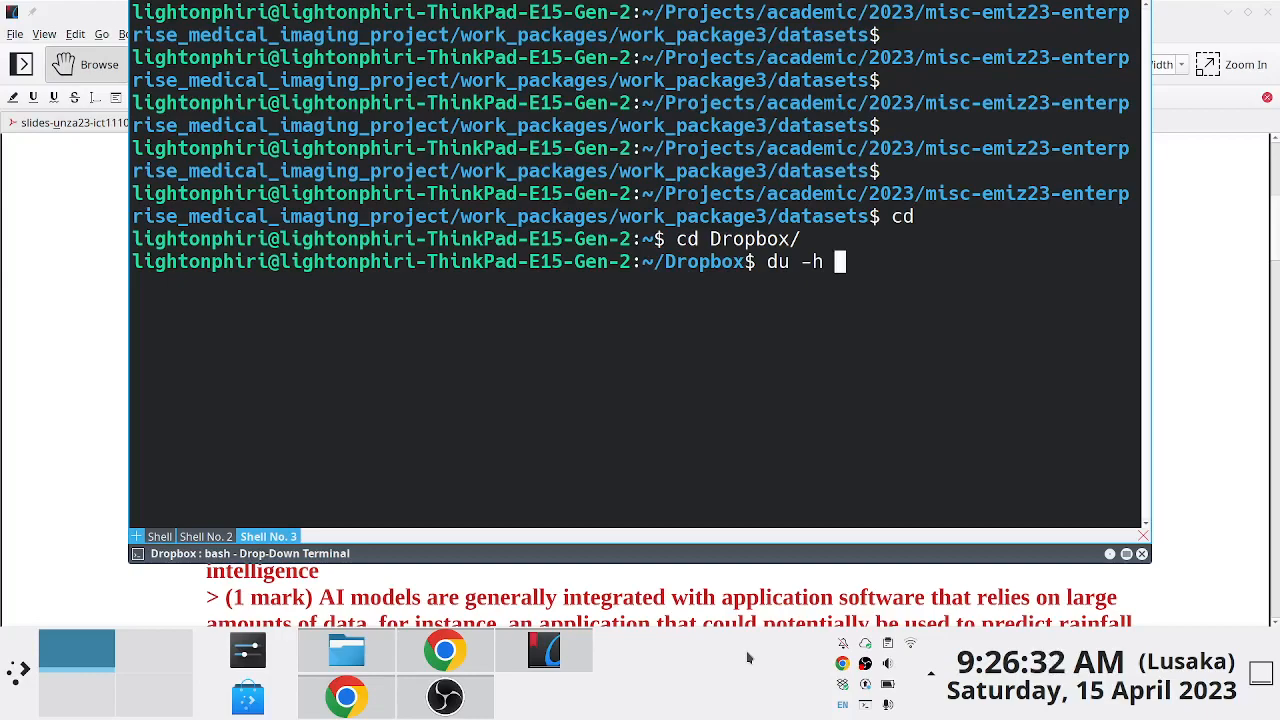
key("ctrl+c")
type("vi ict")
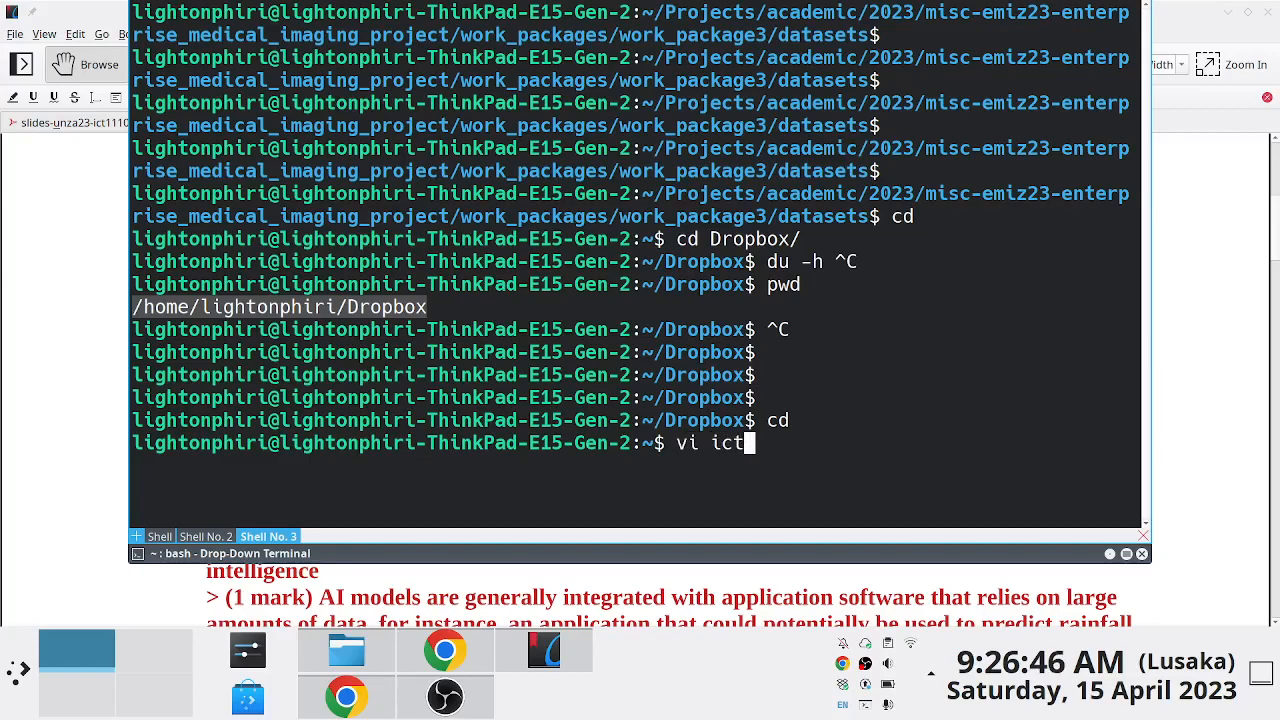
type("1")
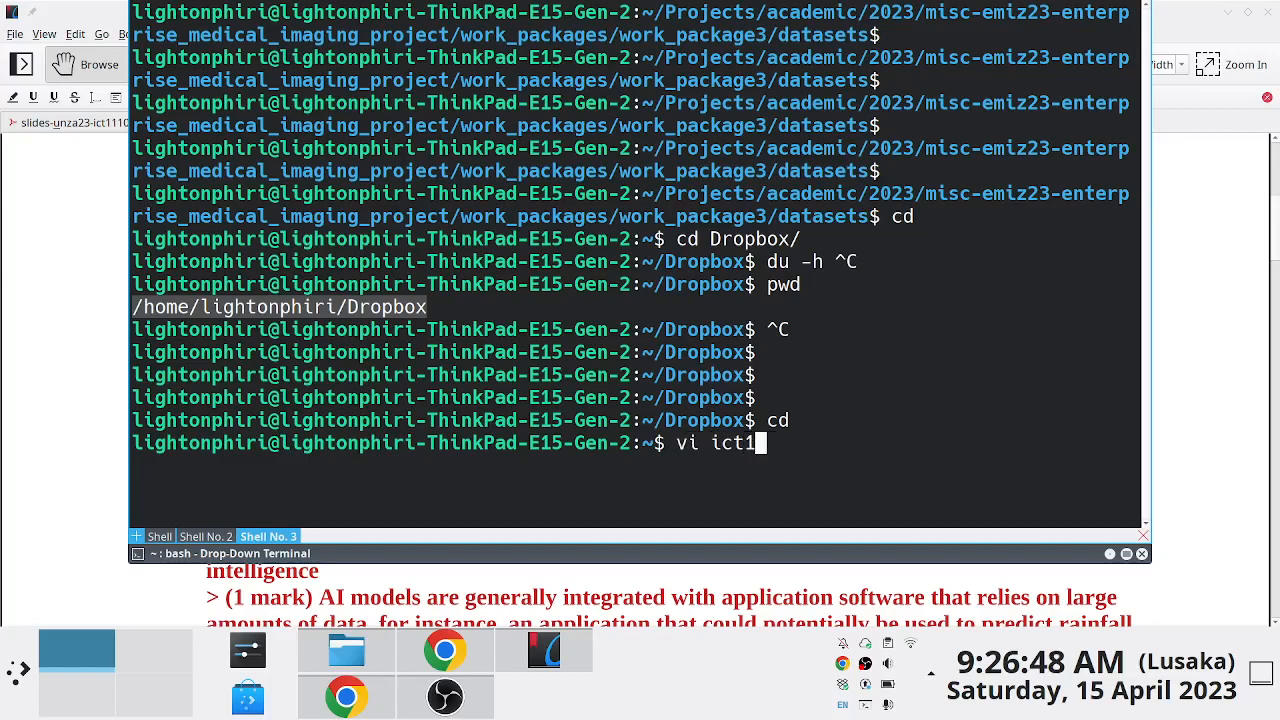
type("110")
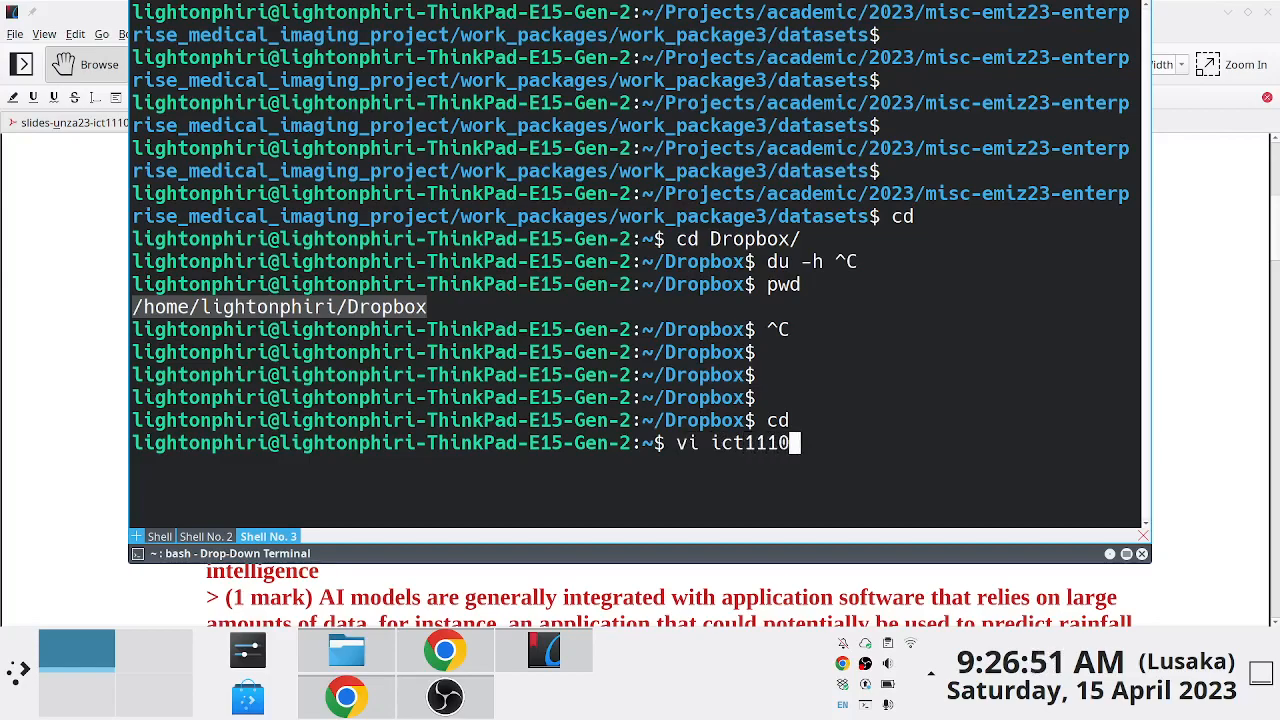
type("_dropbo")
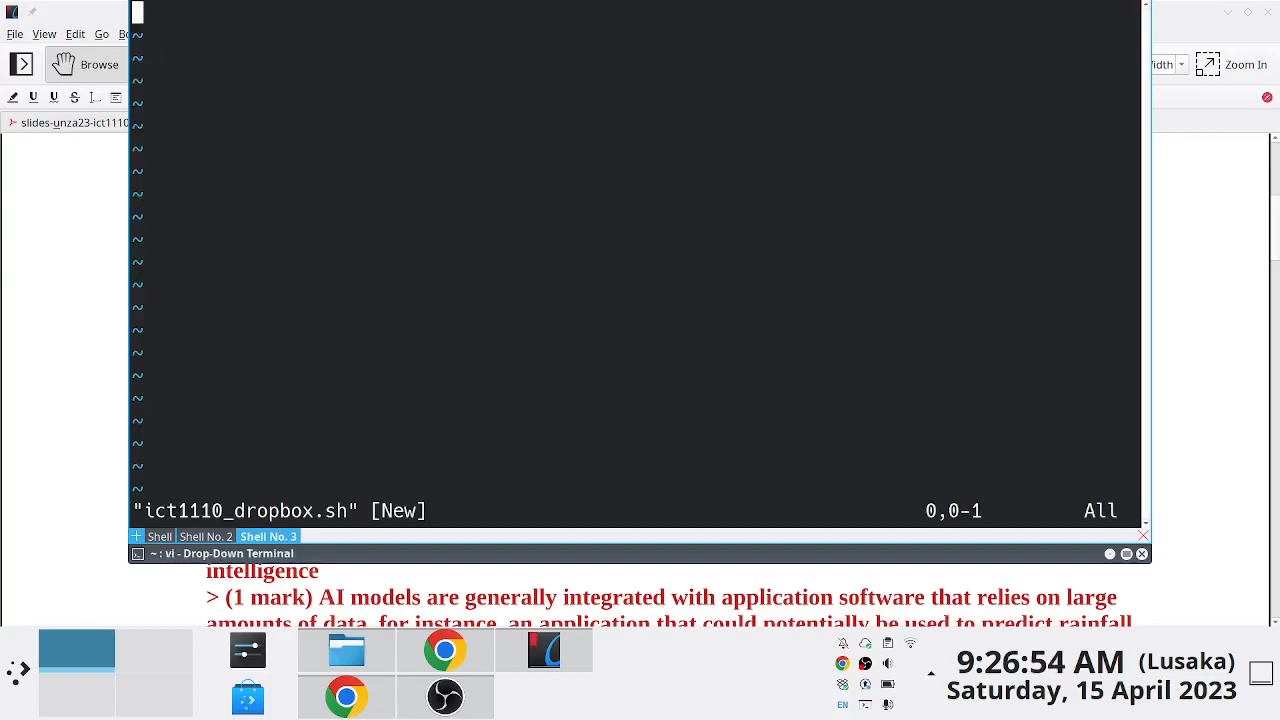
Insert the #!/bin/sh shebang line into the new script
key("i")
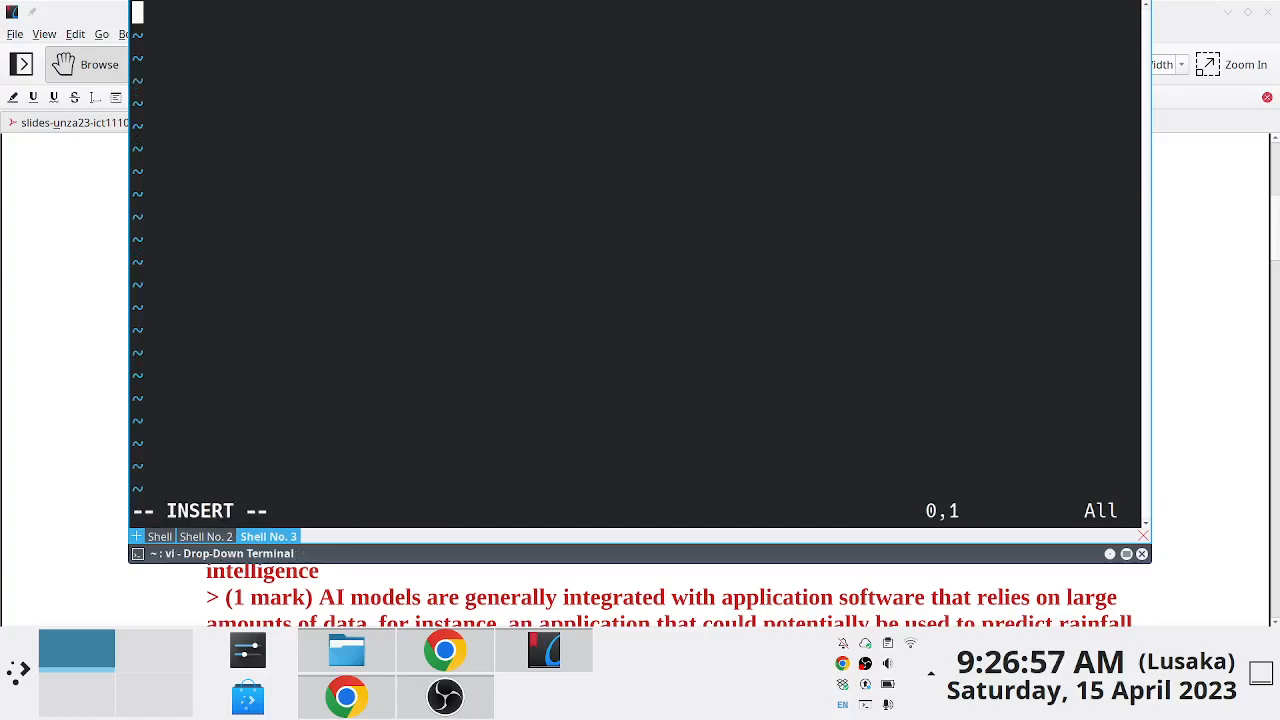
type("#")
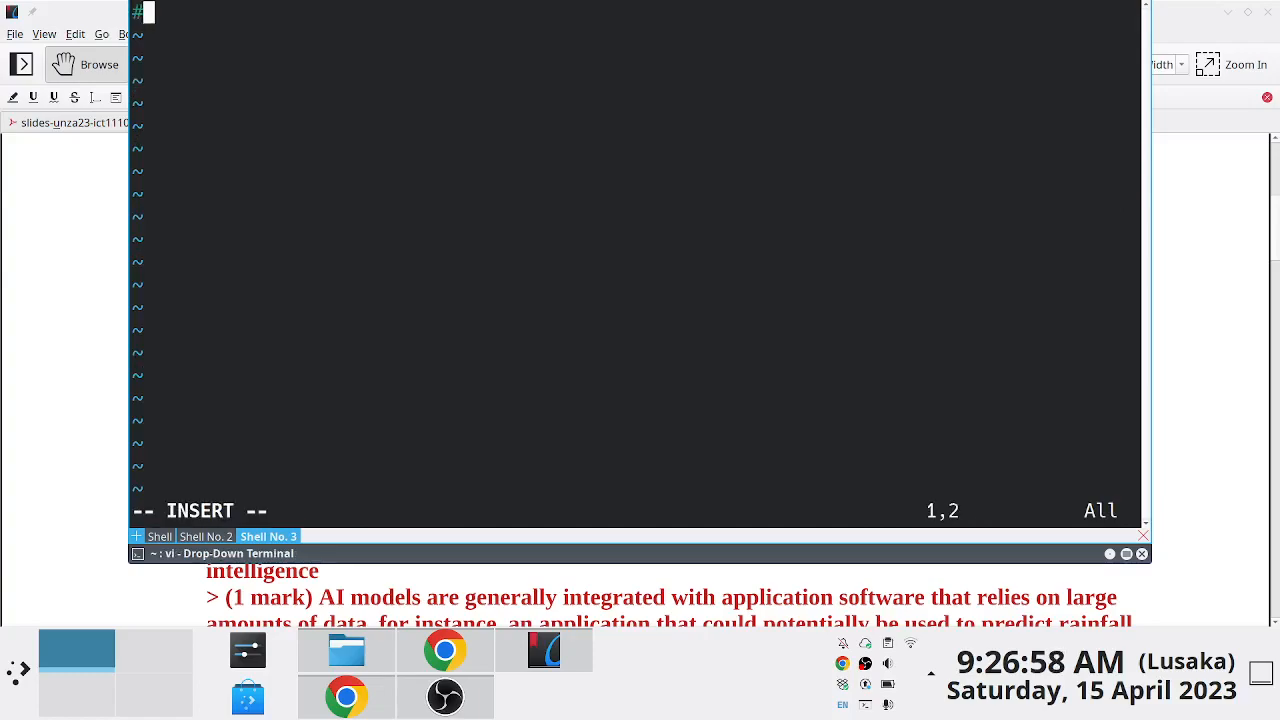
type("!/")
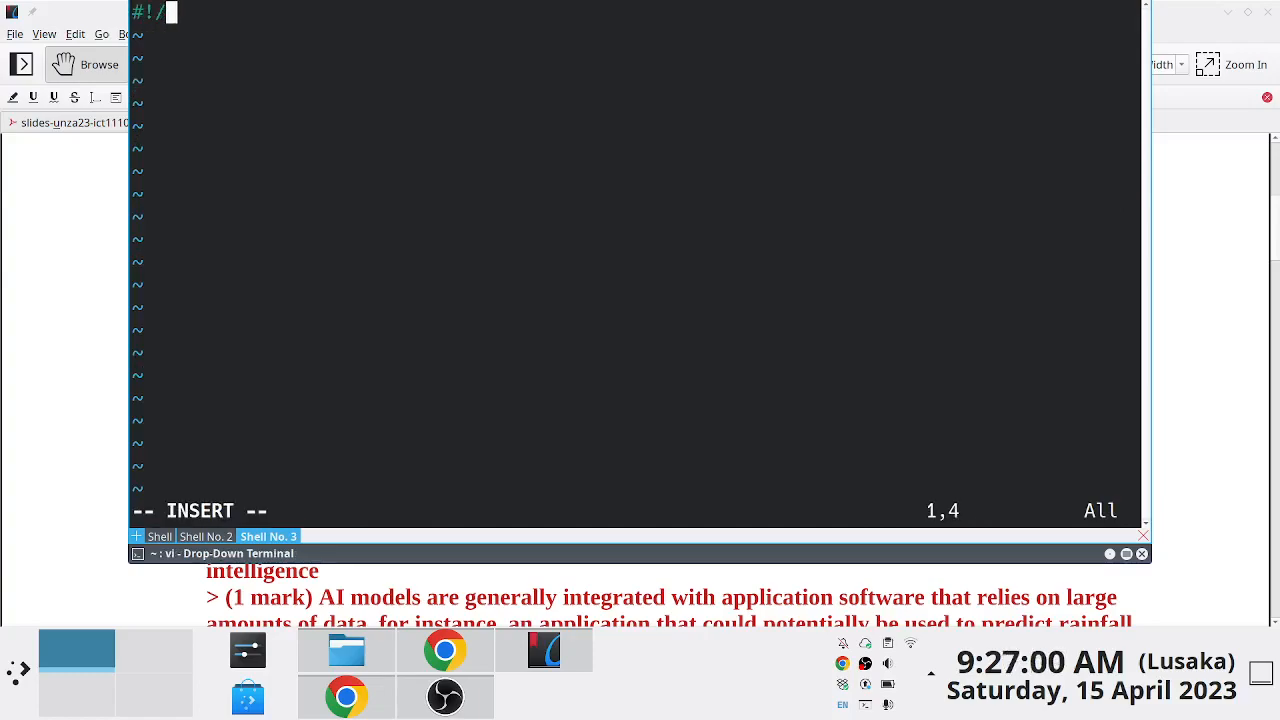
type("bin/")
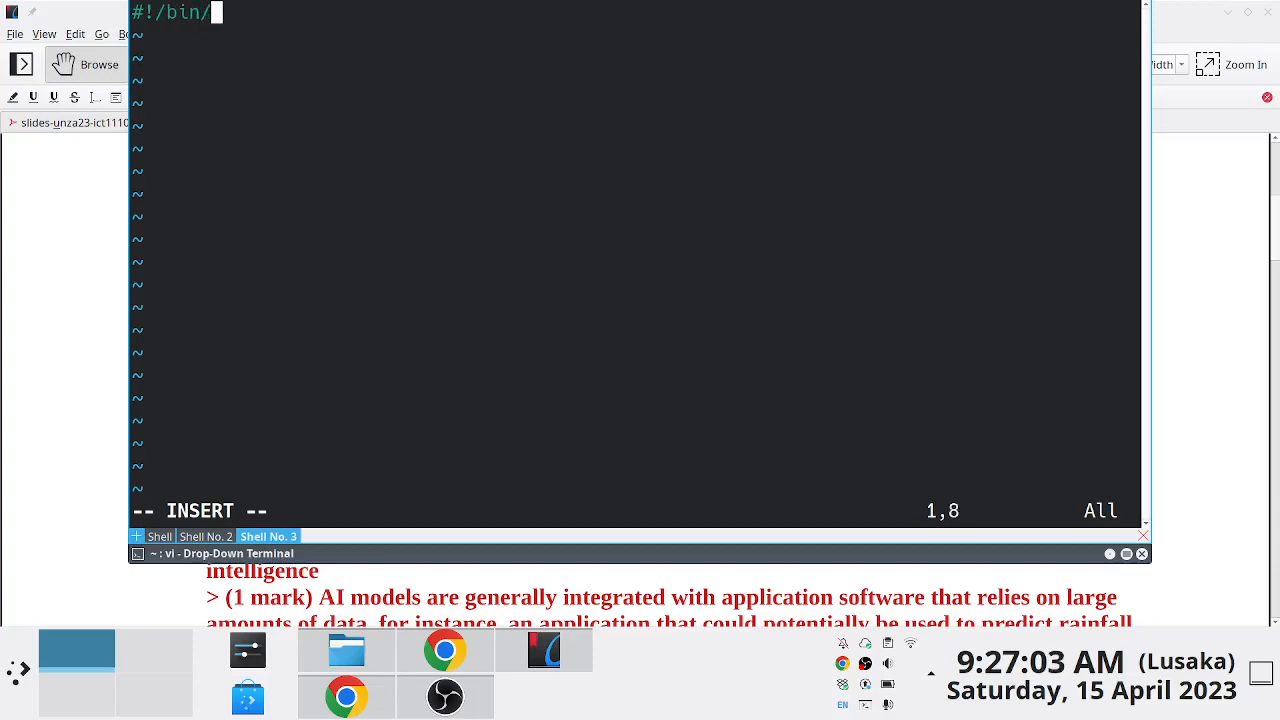
type("sh")
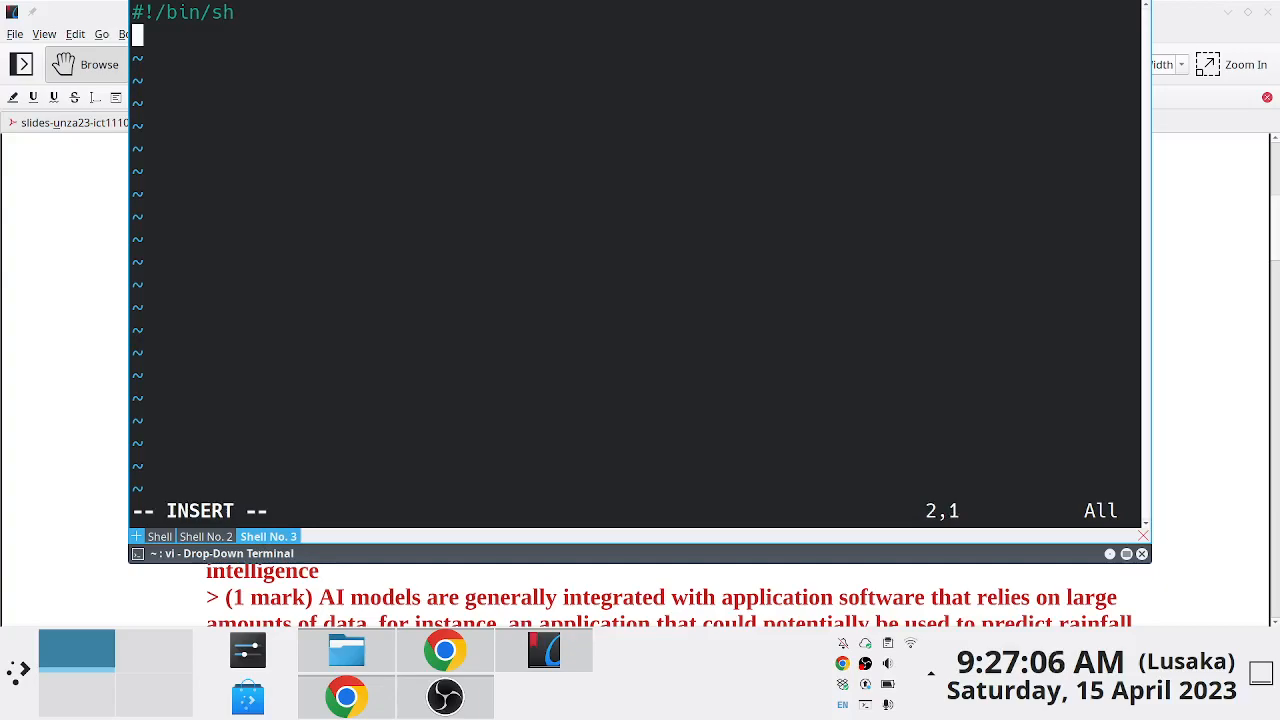
Add the du -h --max-depth=1 /home/lightonphiri/Dropbox line, then save and quit
type("/home/lightonphiri/Dropbox")
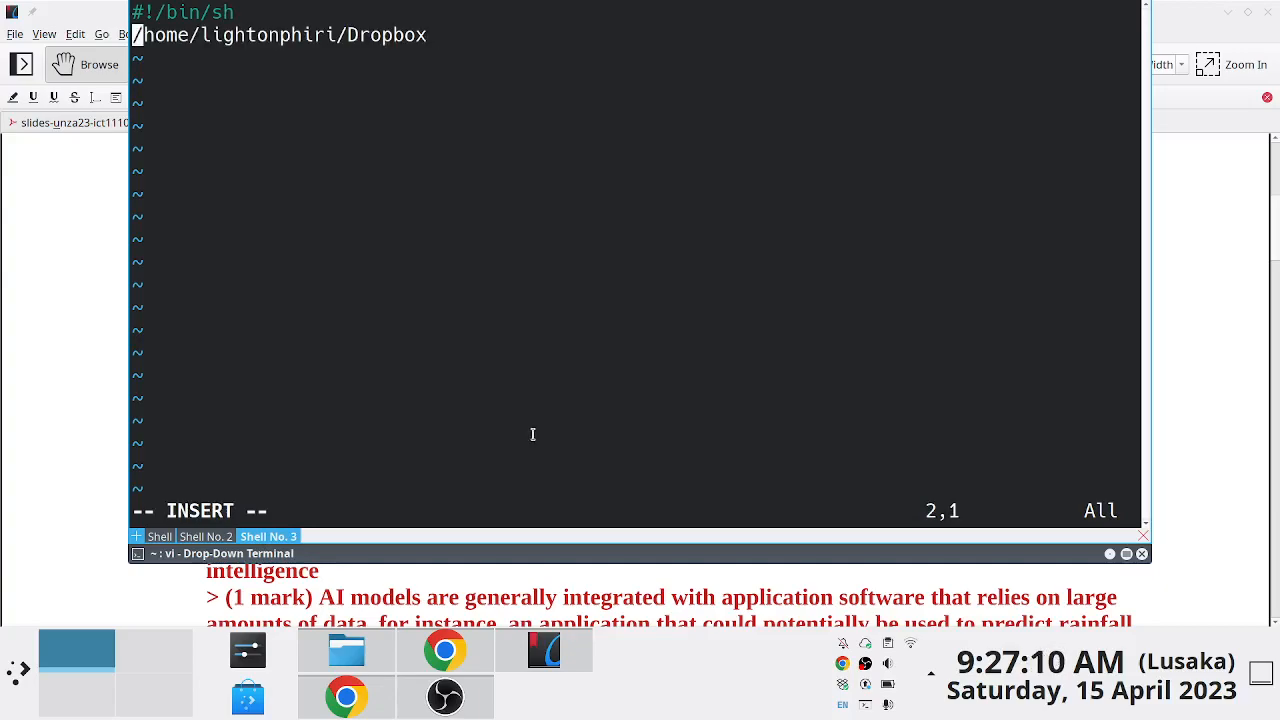
type("du -h --max")
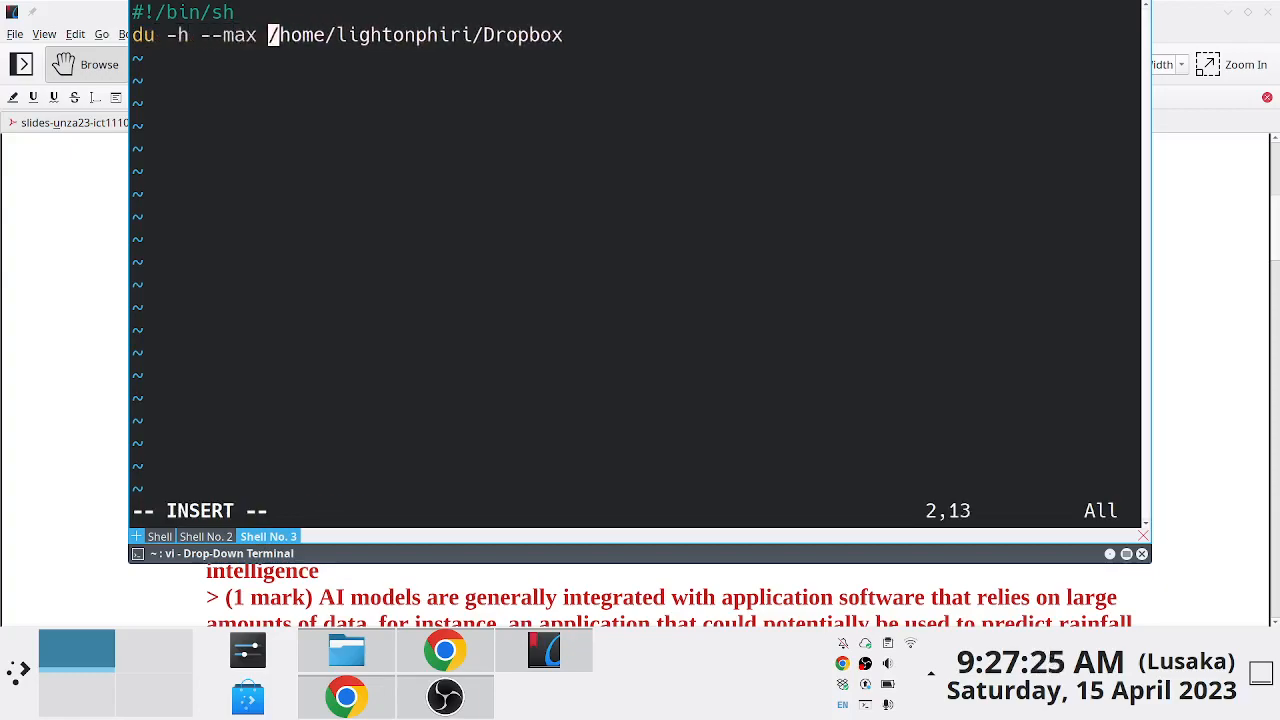
key("BackSpace")
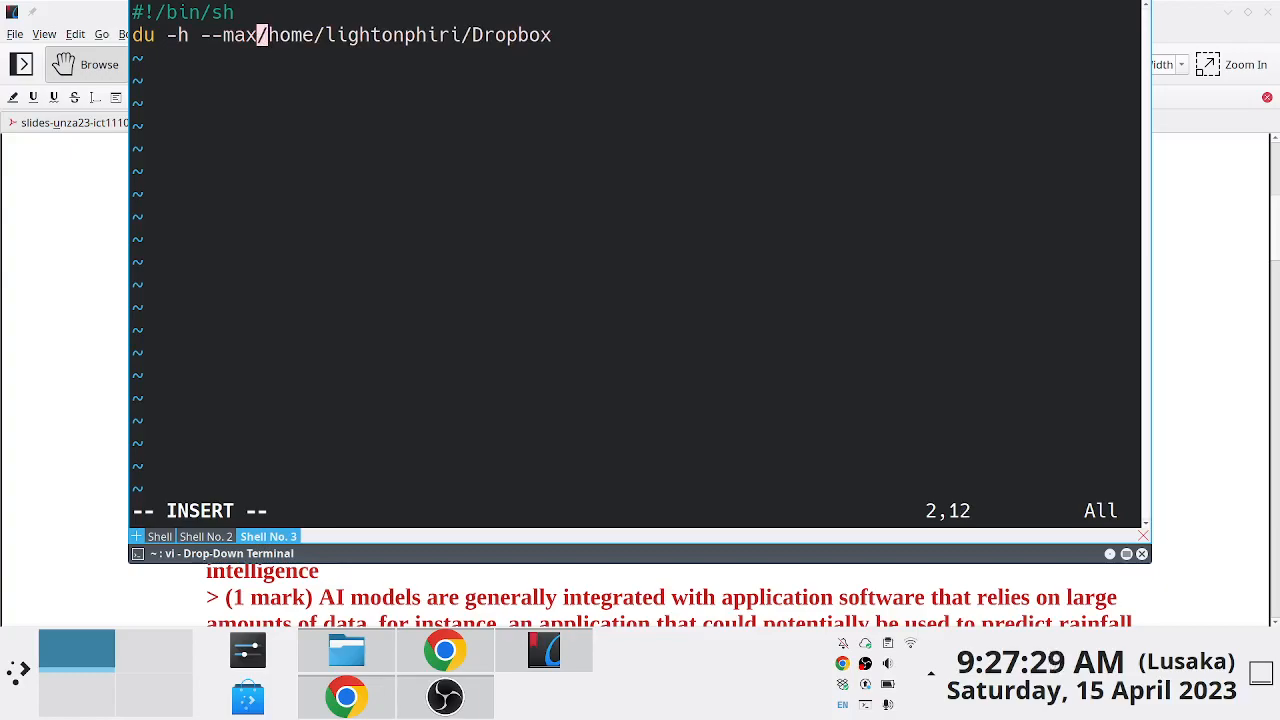
type("-depth")
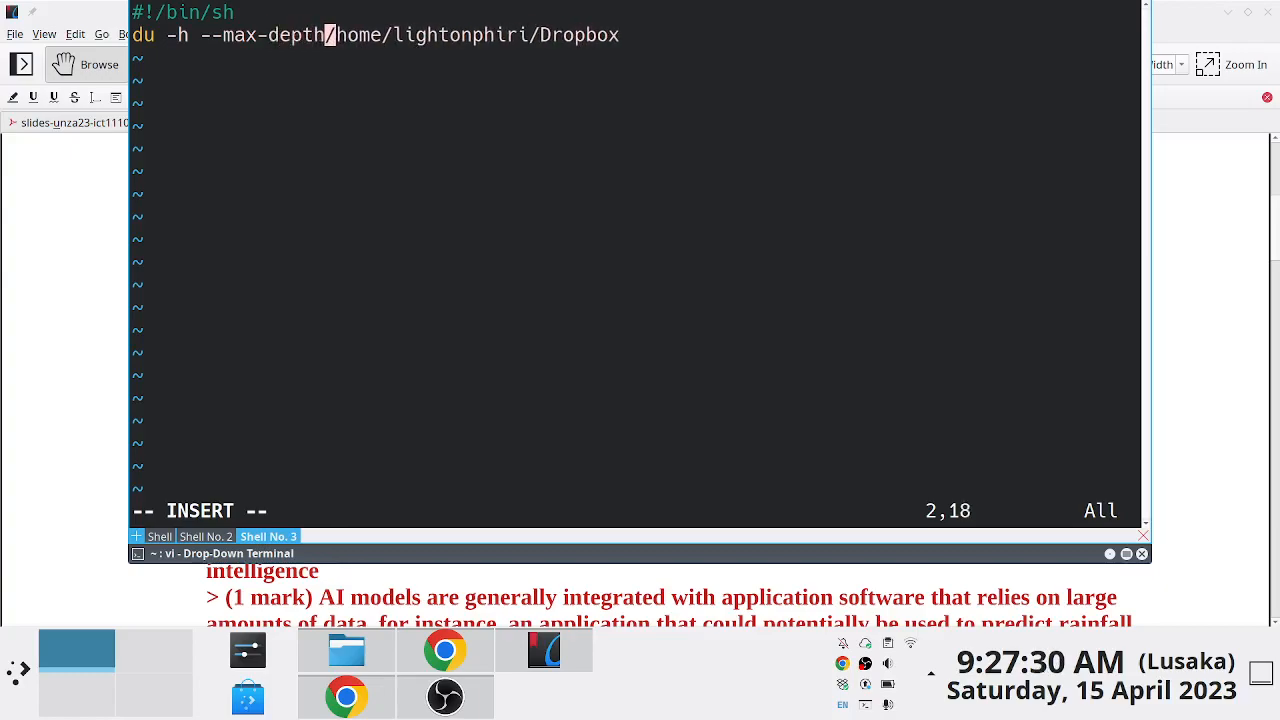
type("=")
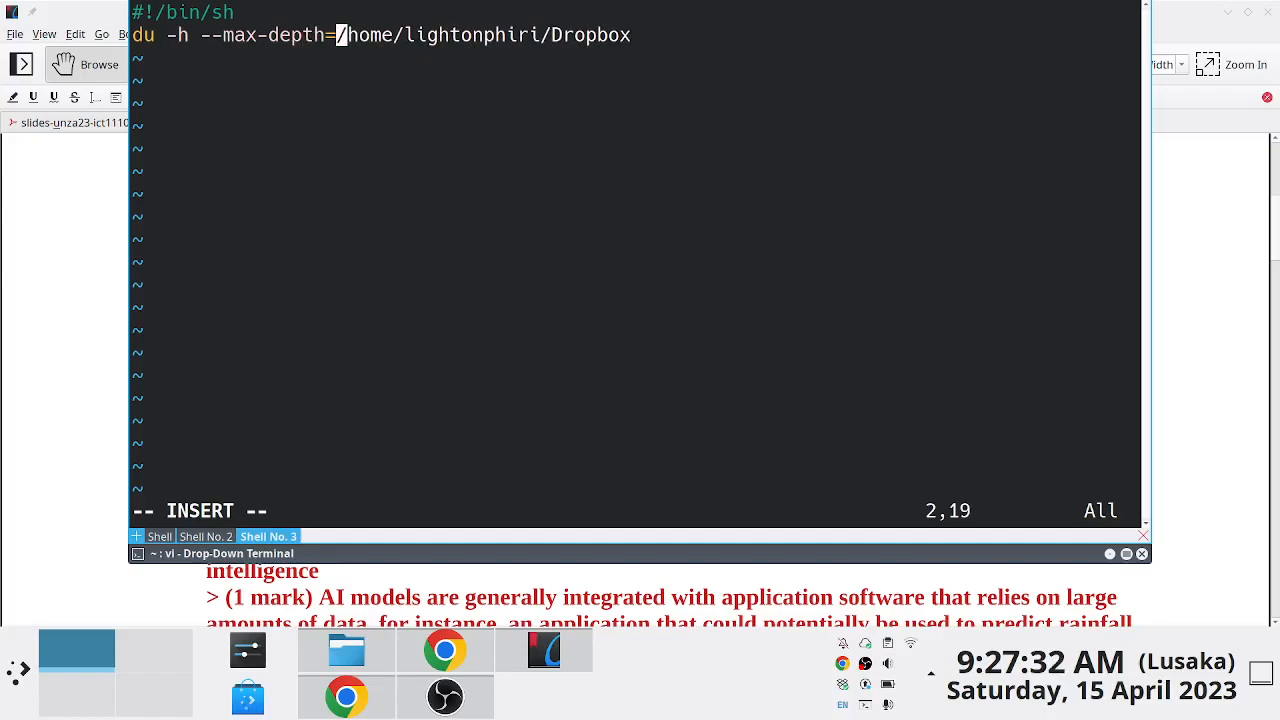
type("1")
type("du -h --max-depth=")
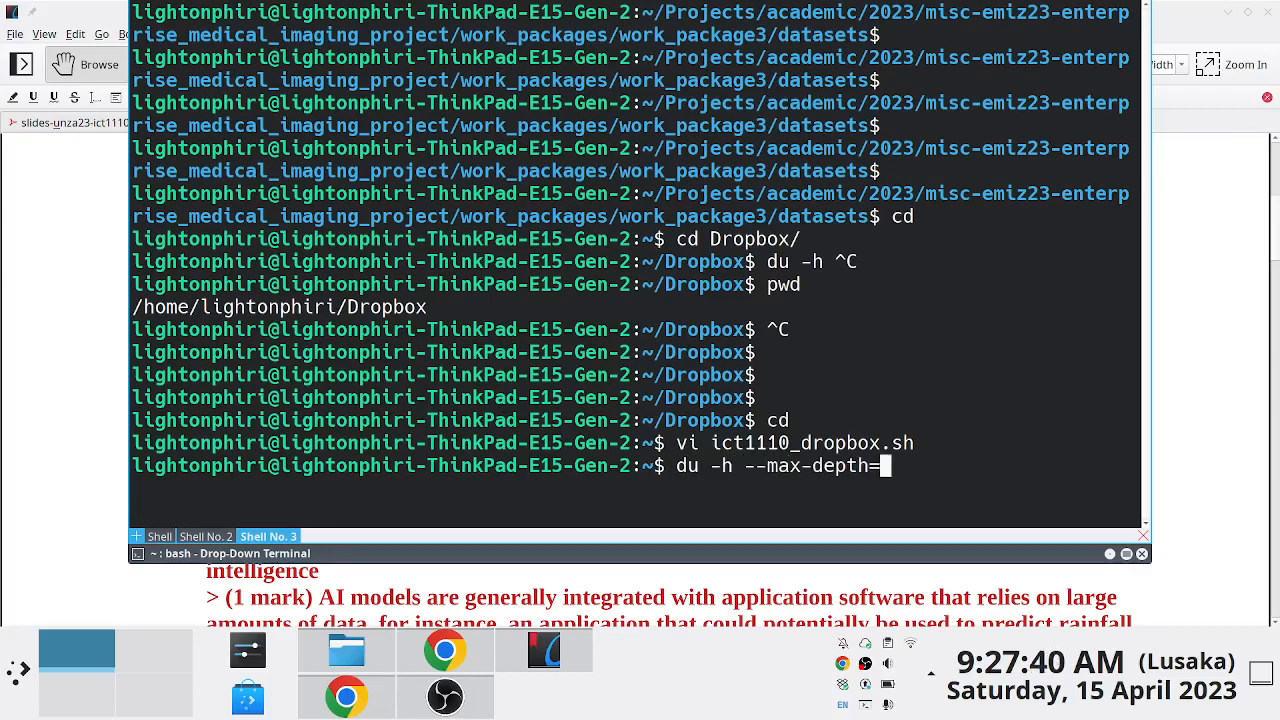
Cancel the partial du, locate sh at /usr/bin/sh, and reopen the script in vi
key("ctrl+c")
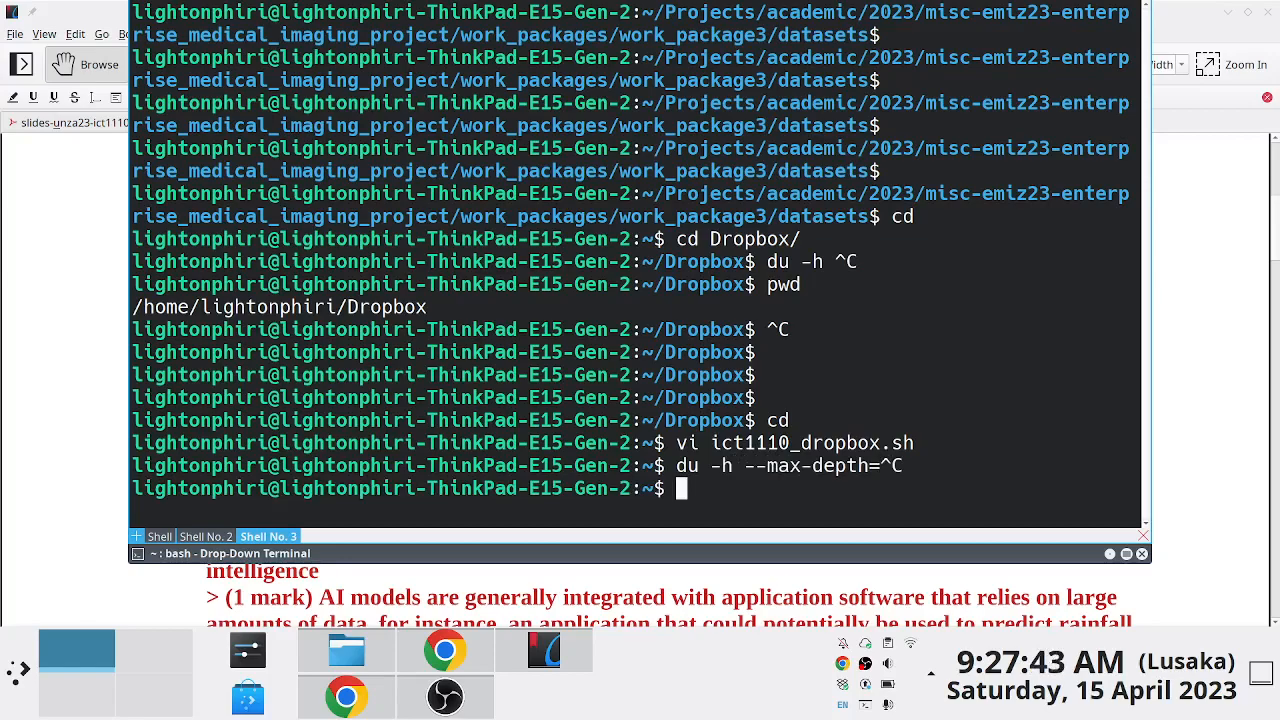
type("which w")
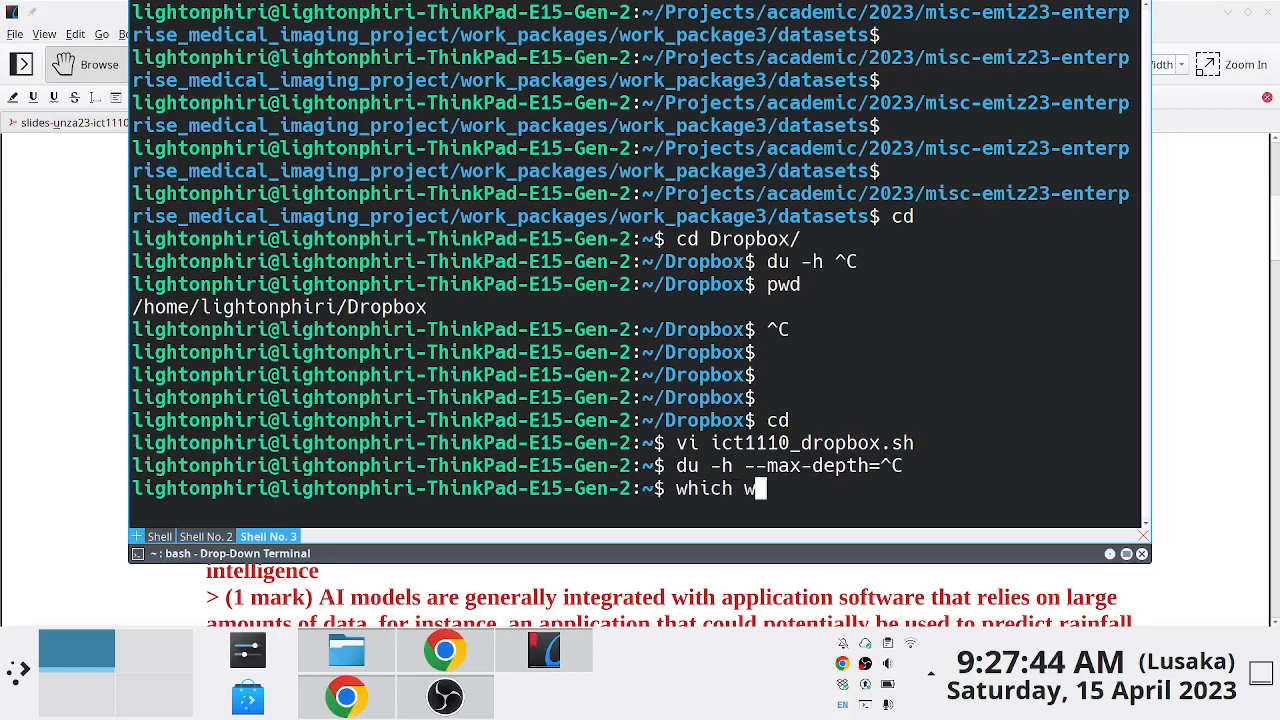
type("h^[[")
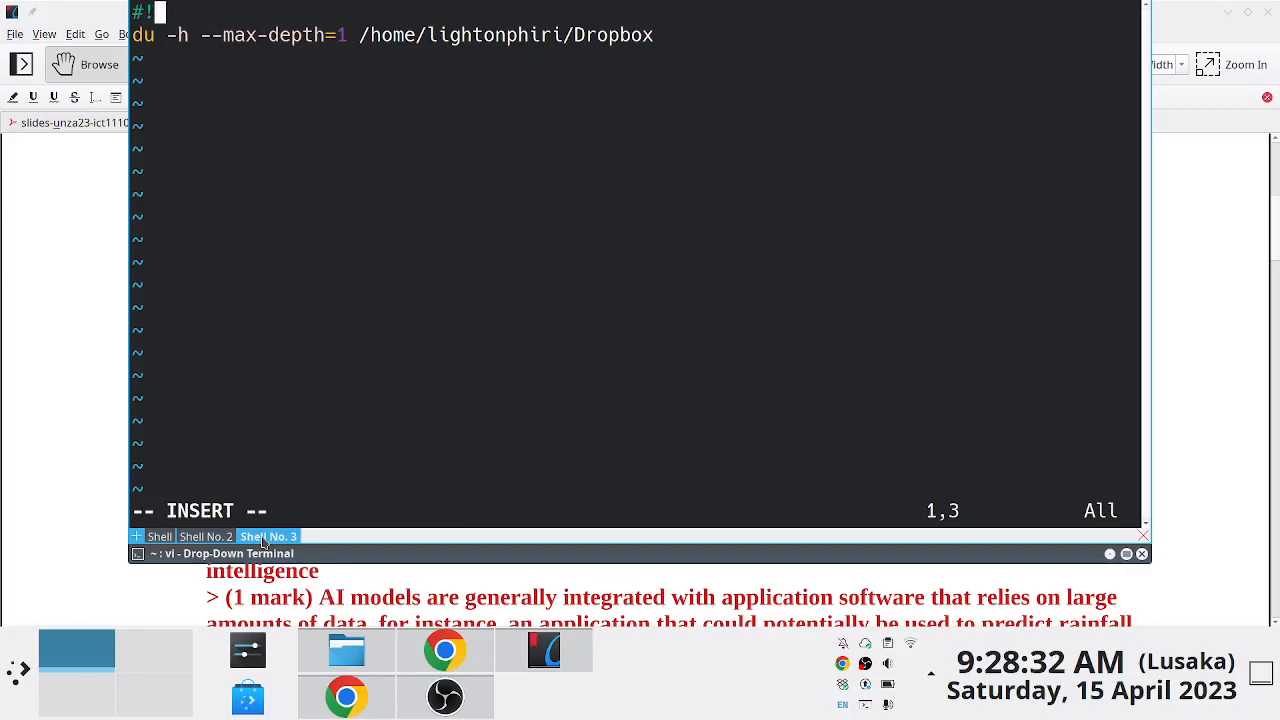
Change the shebang to #!/usr/bin/sh, then save and quit vi
type("usr/bin/sh")
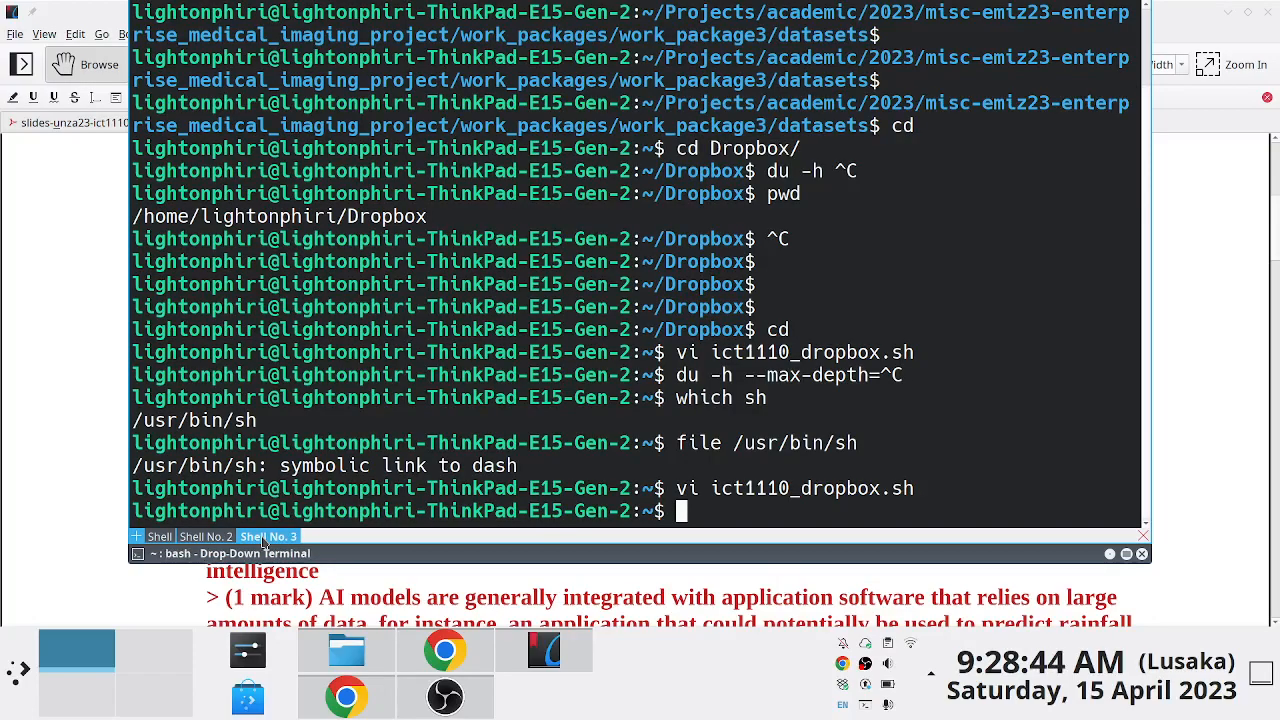
Make ict1110_dropbox.sh executable with chmod +x and change its du max depth to 2
type("chmno")
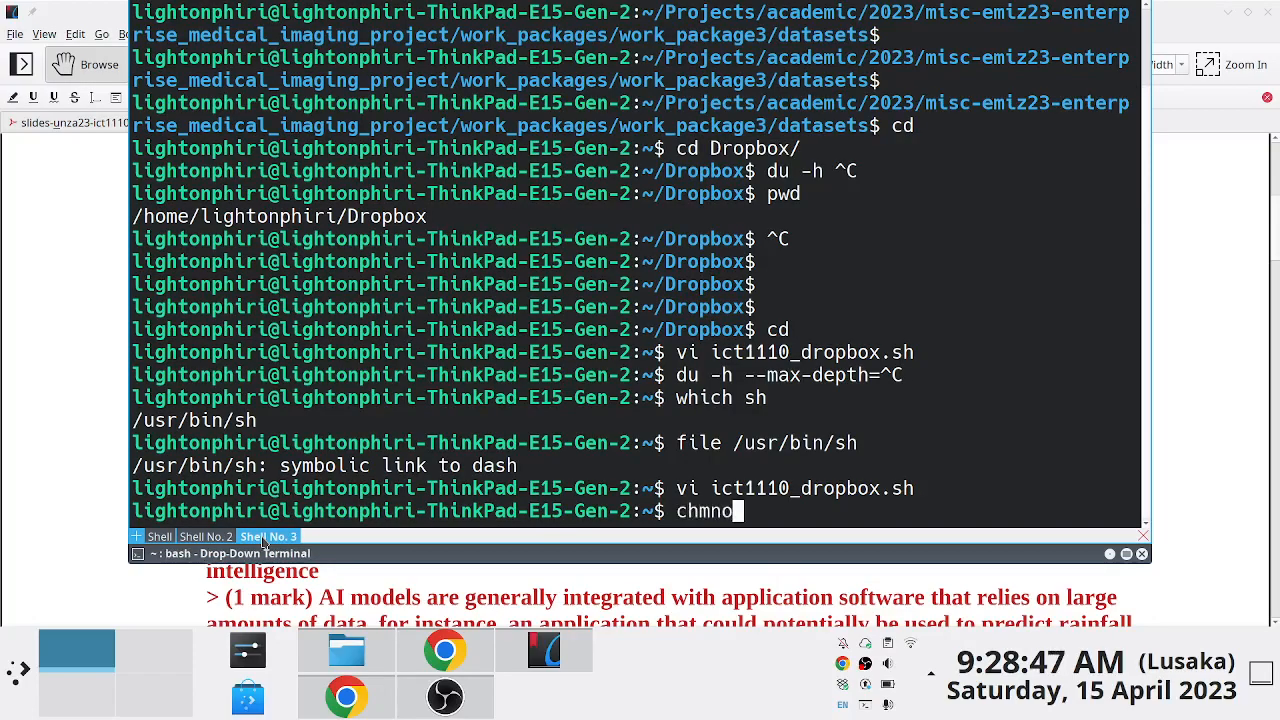
key("BackSpace")
type("d +x i")
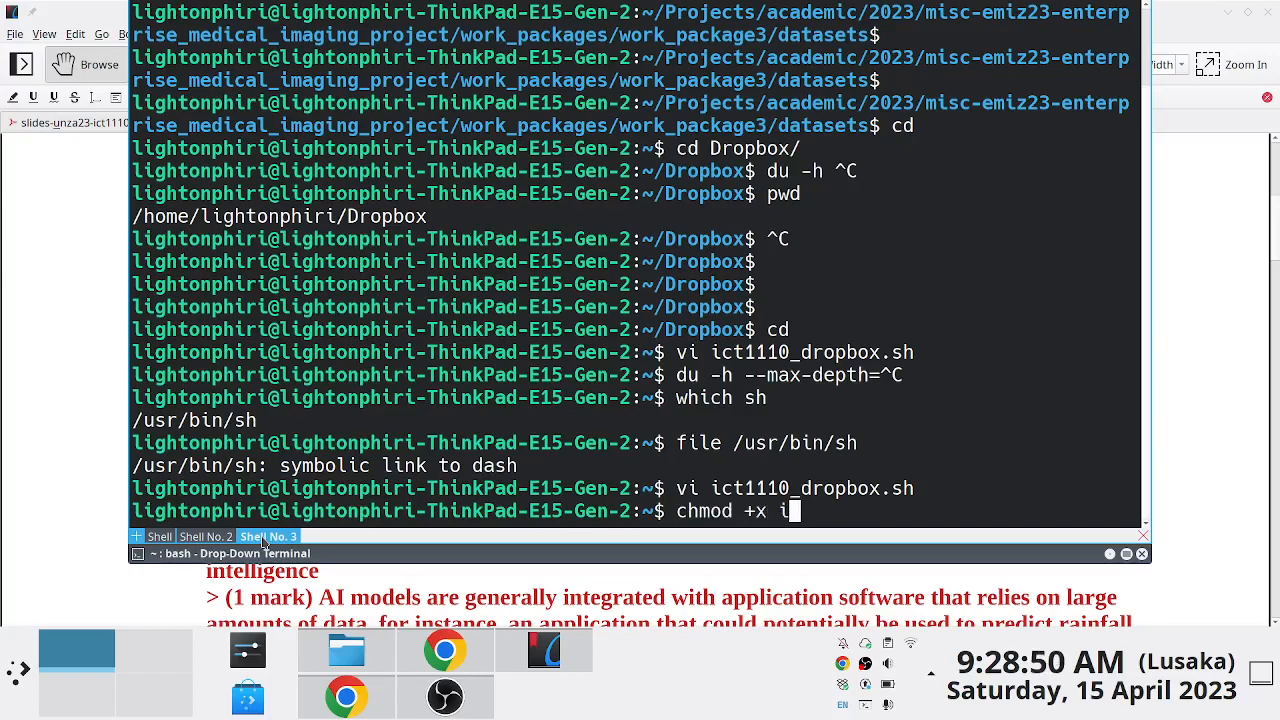
key("Return")
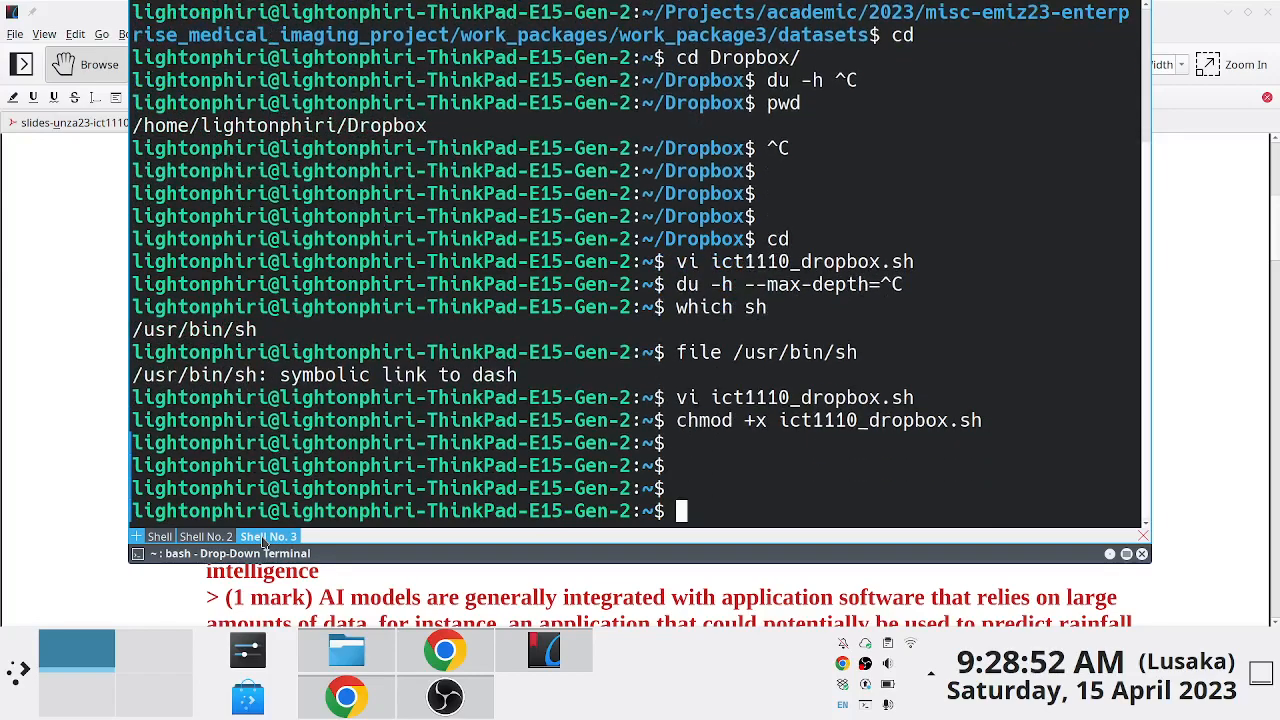
type("./")
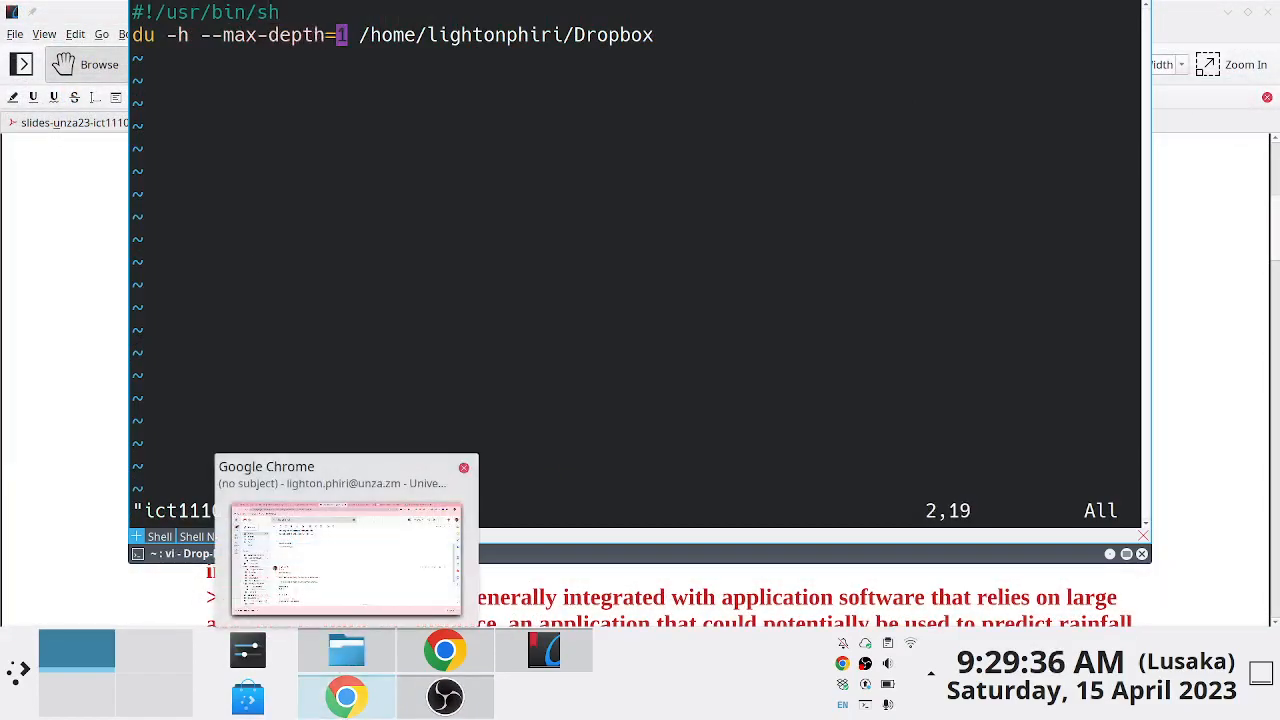
type("2")
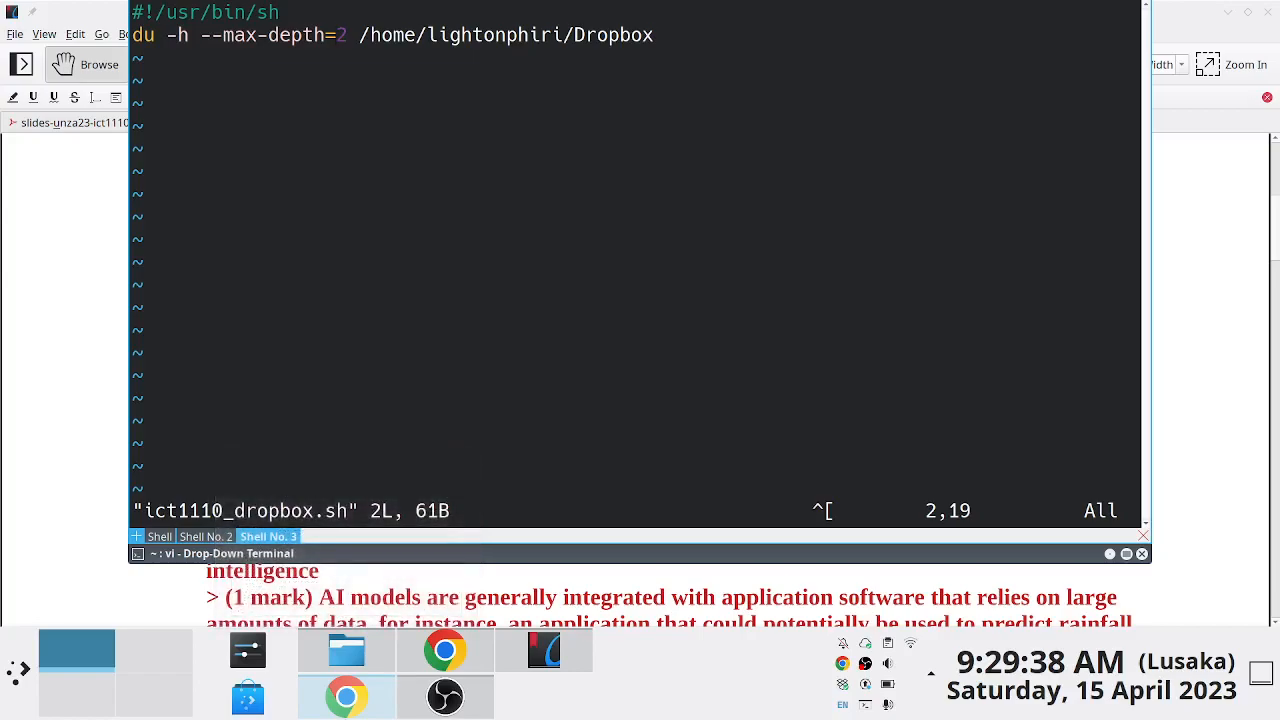